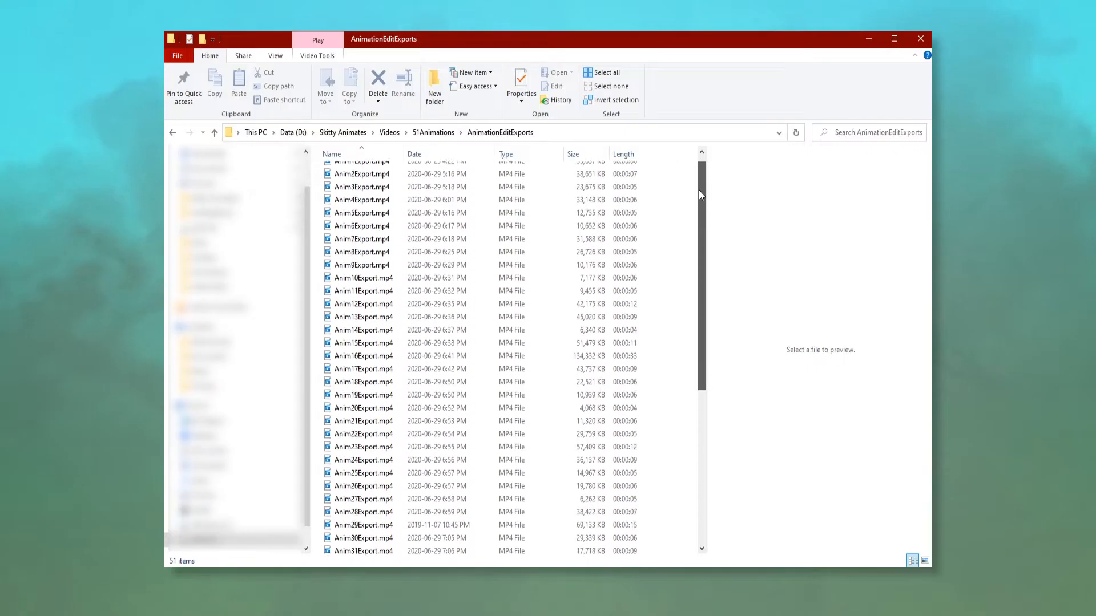
Browse the 51 MP4 clips in the AnimationEditExports folder, then return to the Maya window
scroll(down, 3)
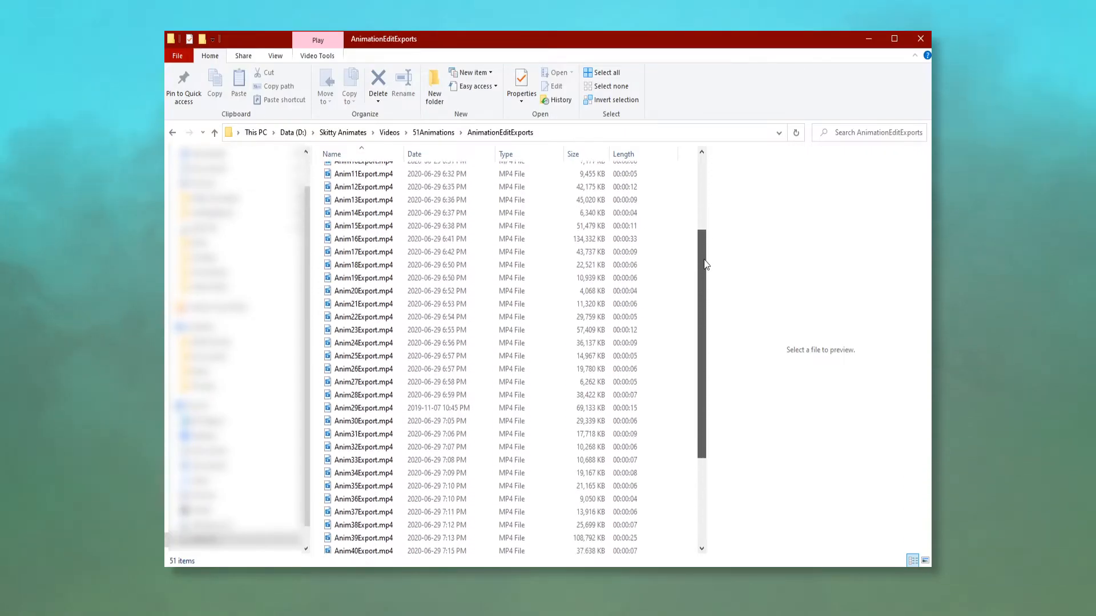
scroll(down, 3)
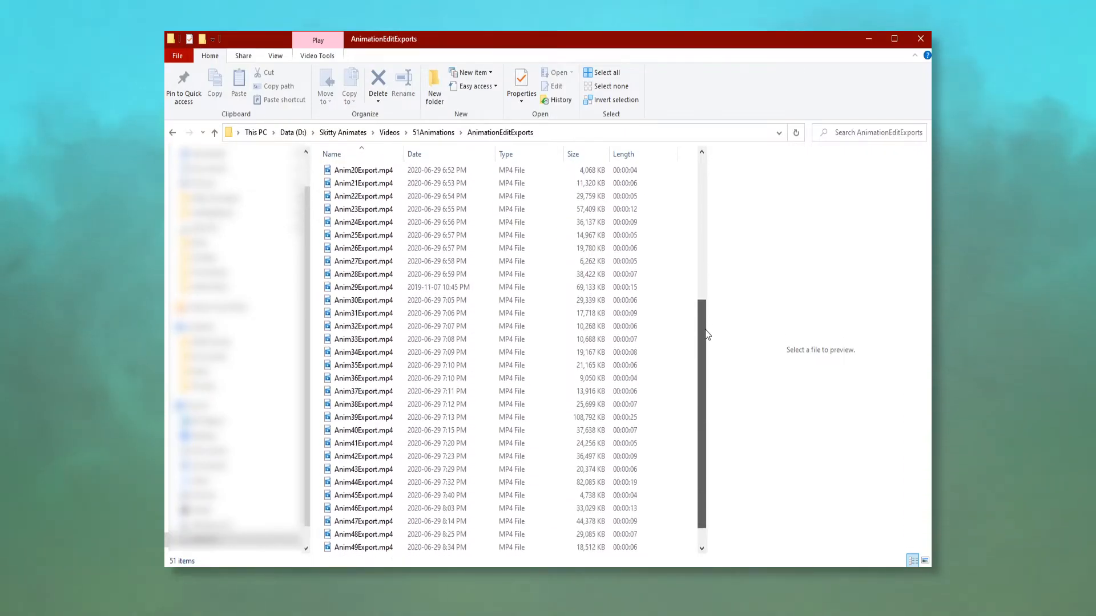
scroll(down, 3)
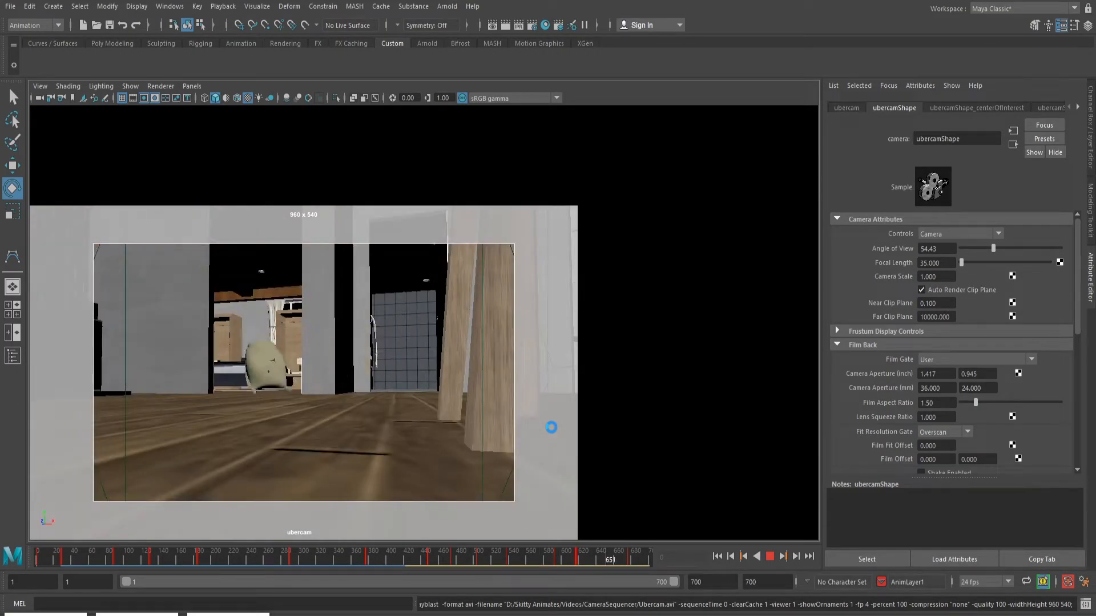
click(169, 7)
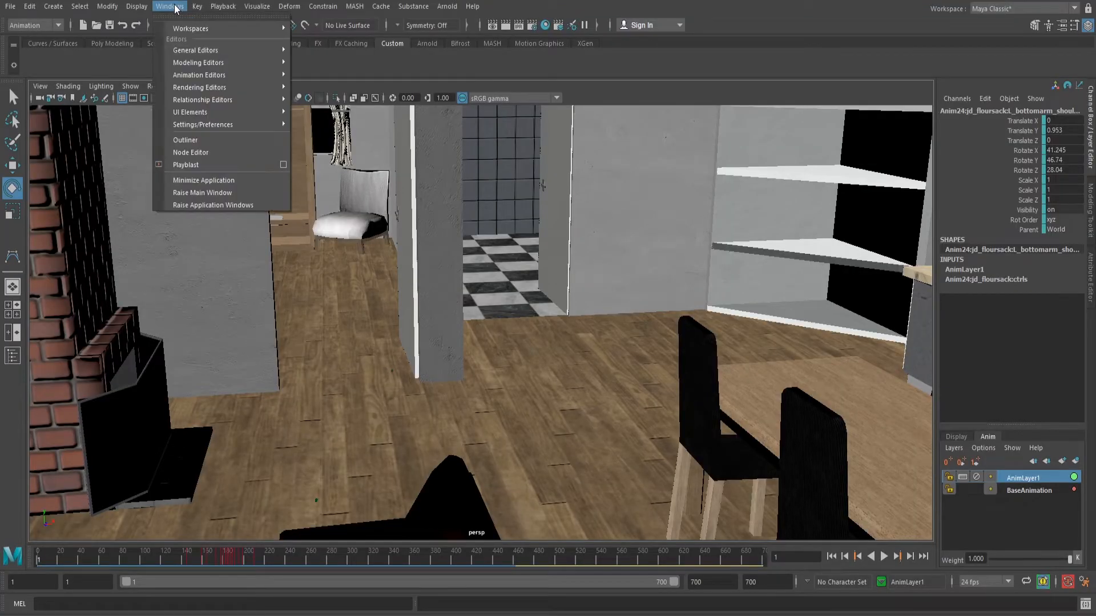
mouse_move(198, 75)
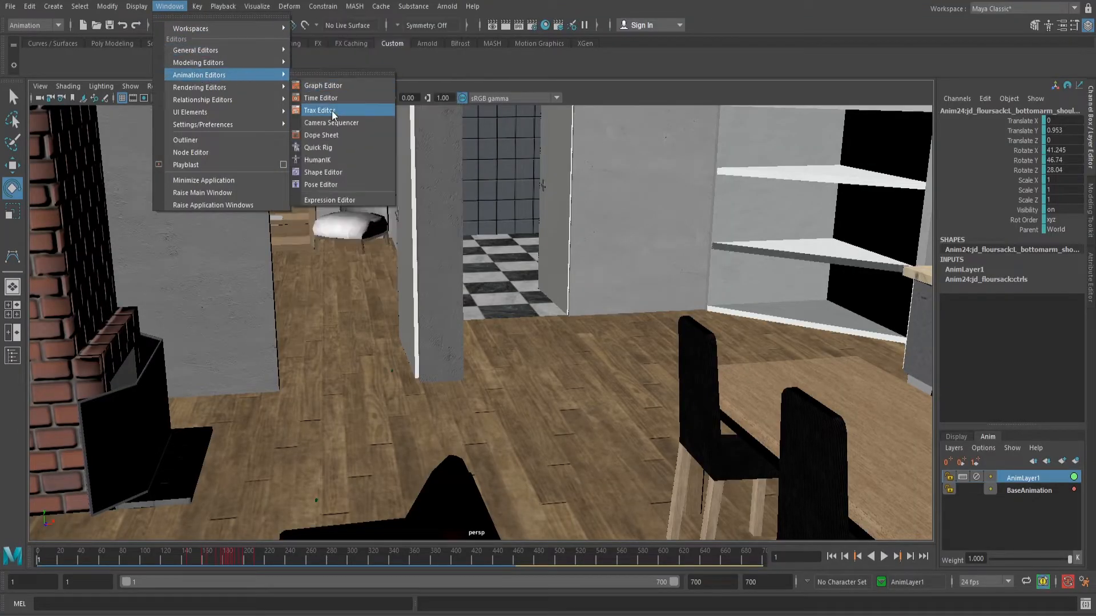
Bring up the Camera Sequencer, enlarge it, and show the Create Shot options for shot1 on persp1
click(331, 123)
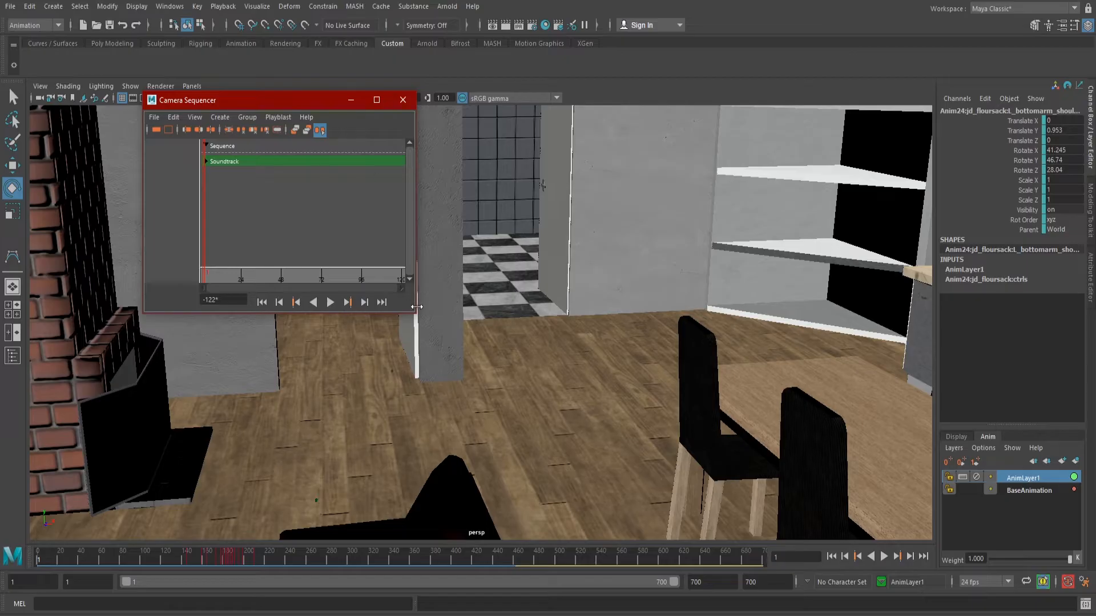
drag(418, 307, 873, 382)
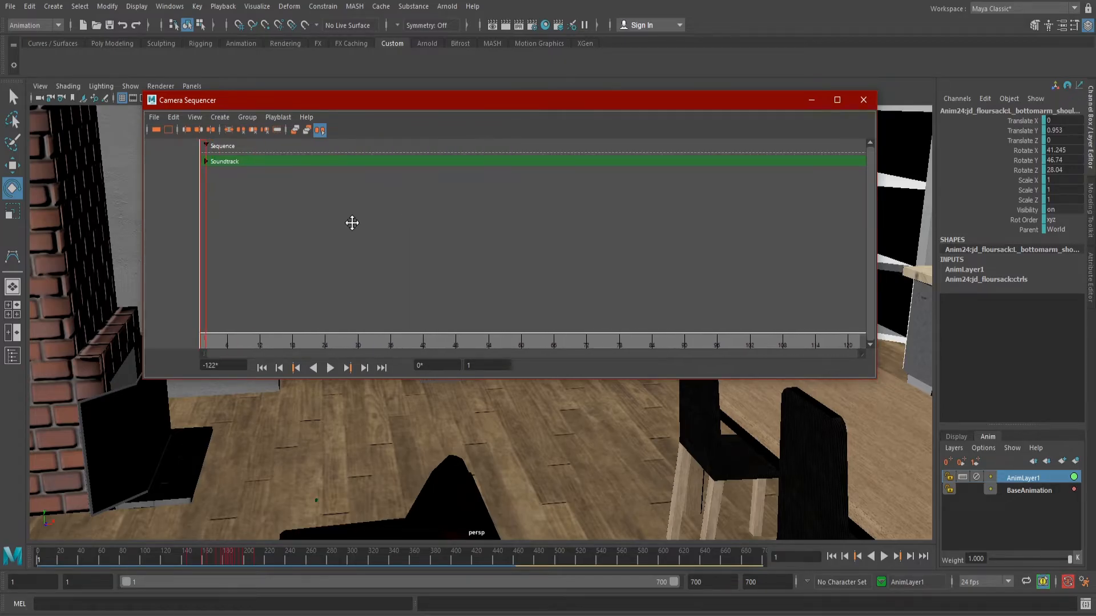
mouse_move(318, 343)
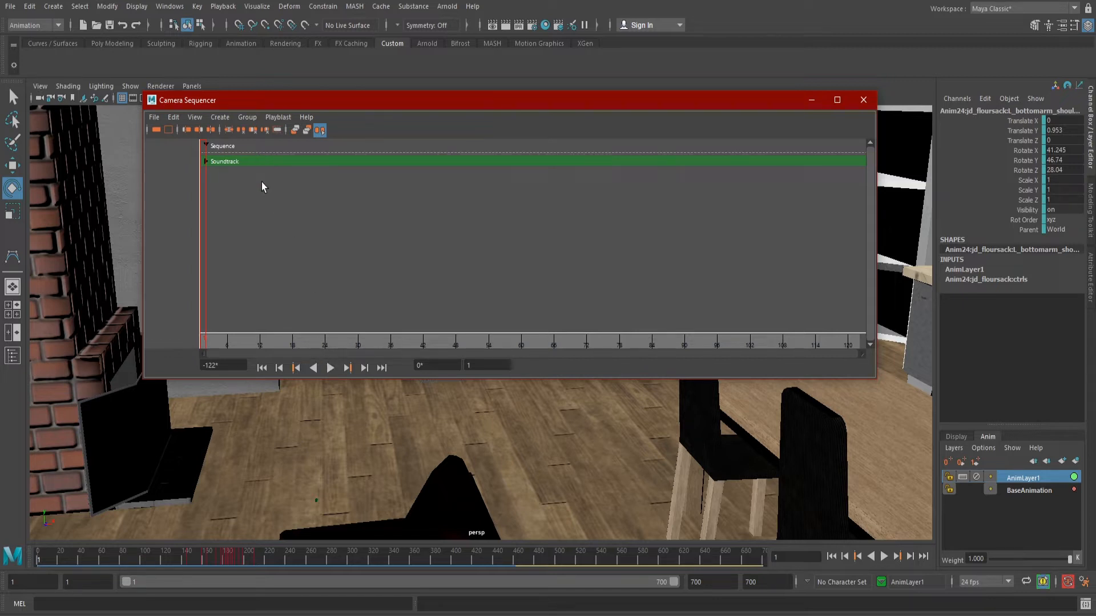
click(219, 116)
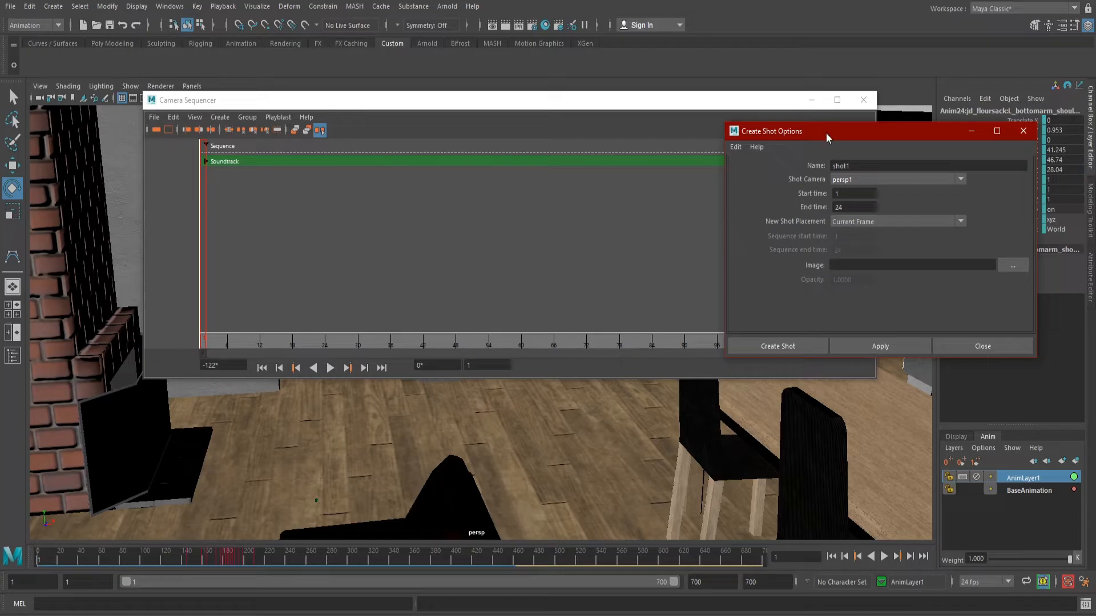
Set shot1's end time to 52 and keep New Shot Placement on Current Frame
click(854, 207)
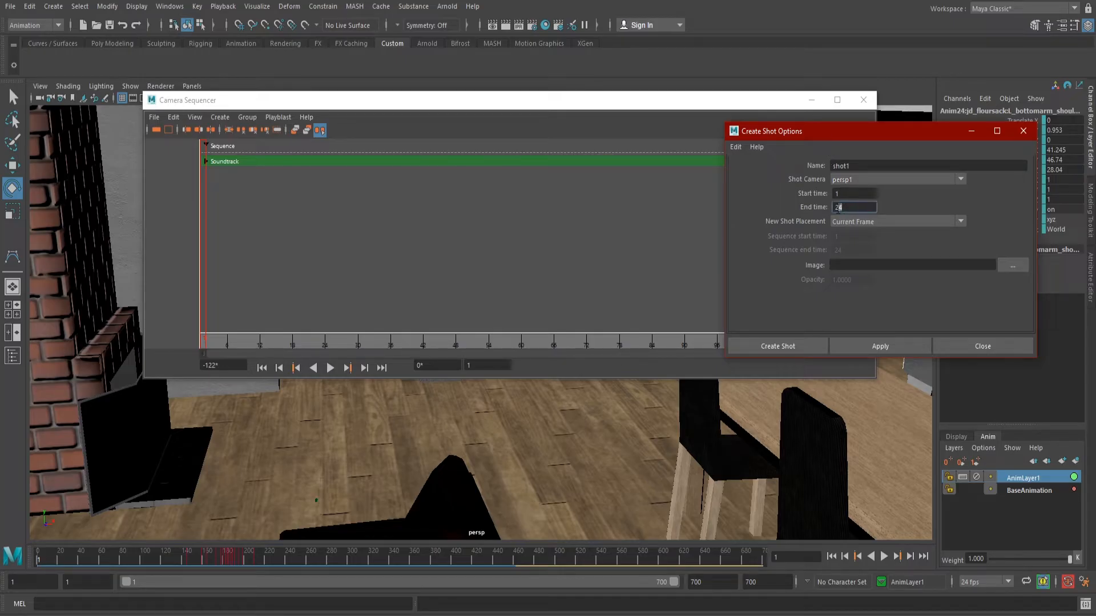
text(52)
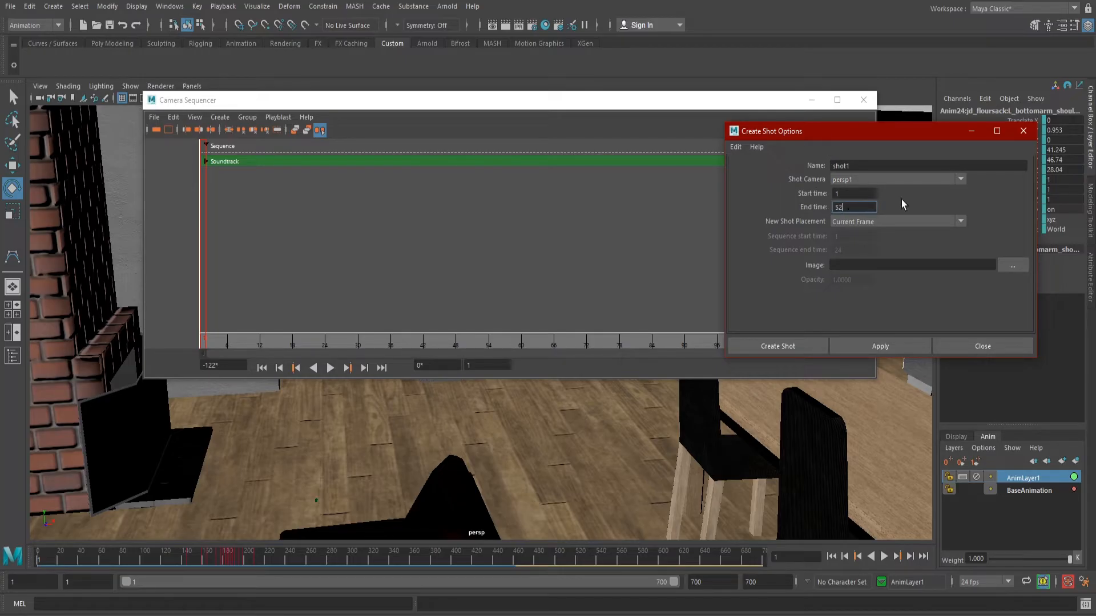
mouse_move(899, 212)
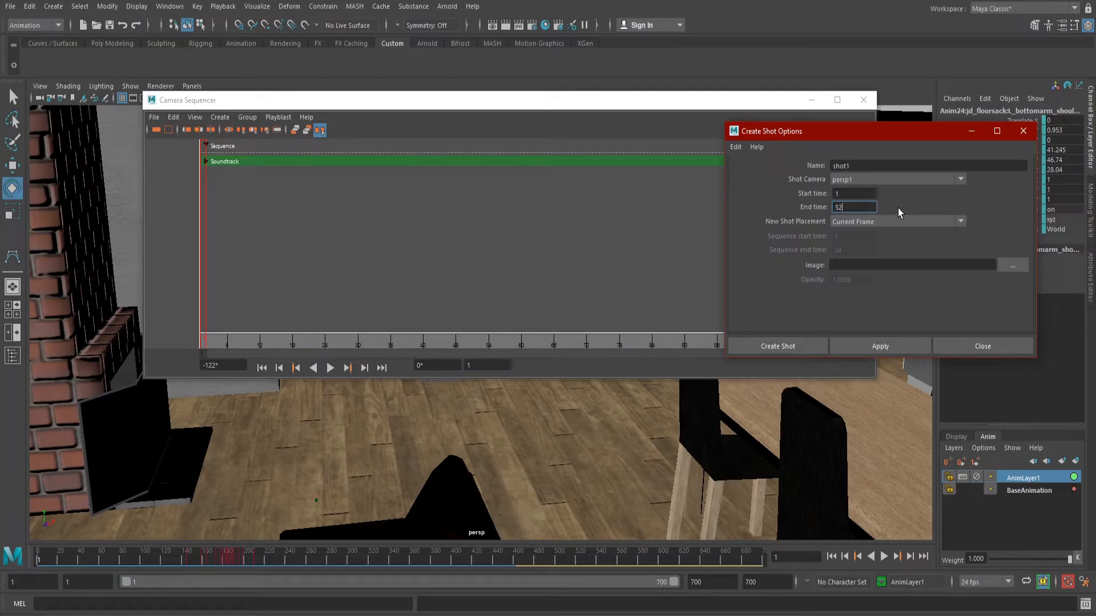
mouse_move(401, 431)
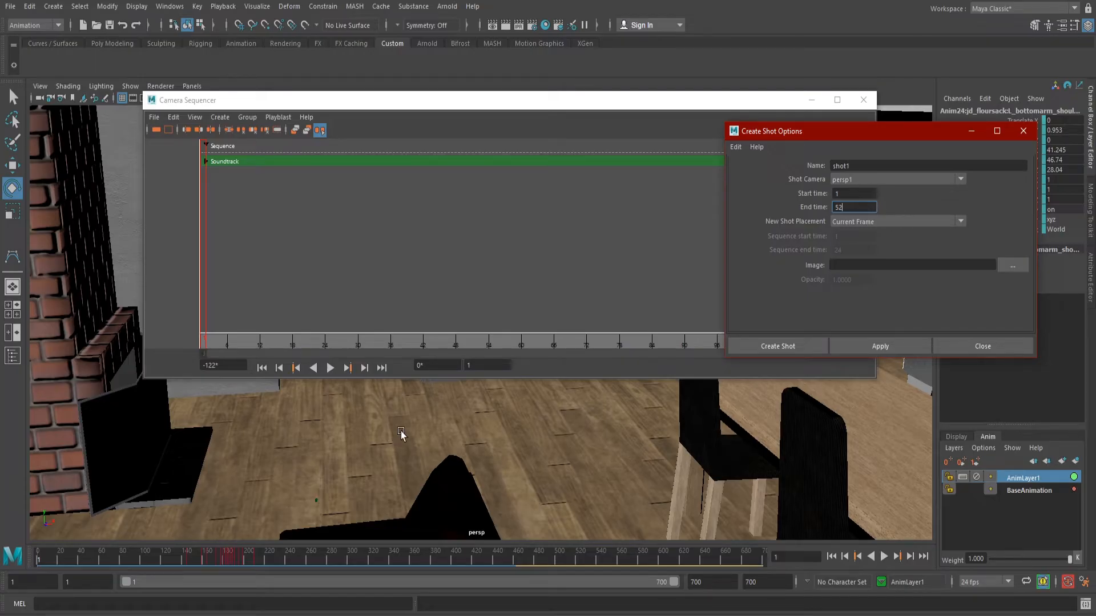
mouse_move(454, 418)
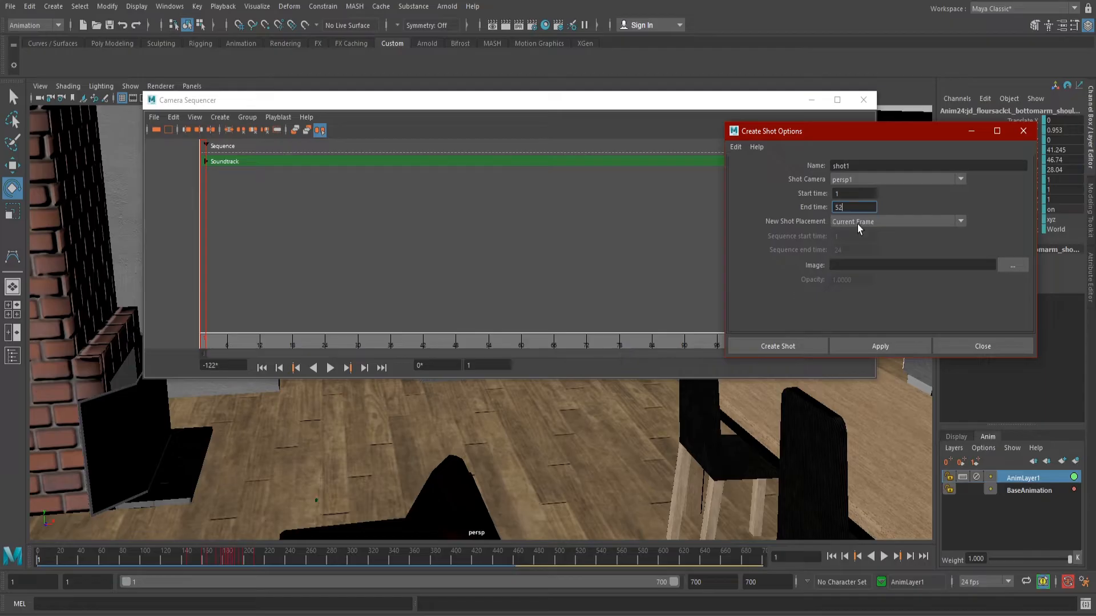
click(897, 221)
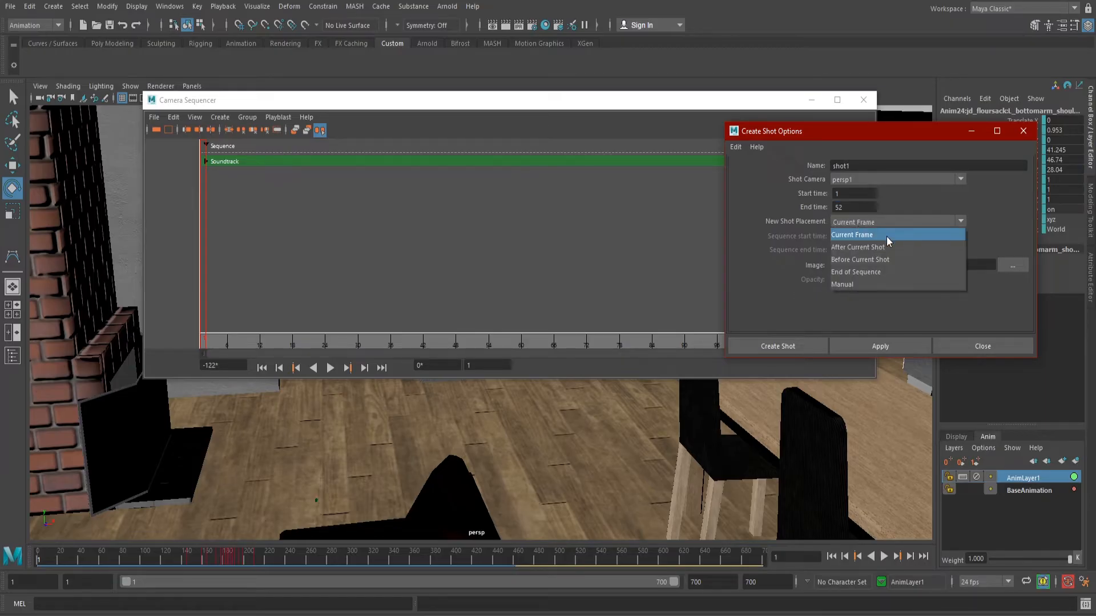
mouse_move(901, 264)
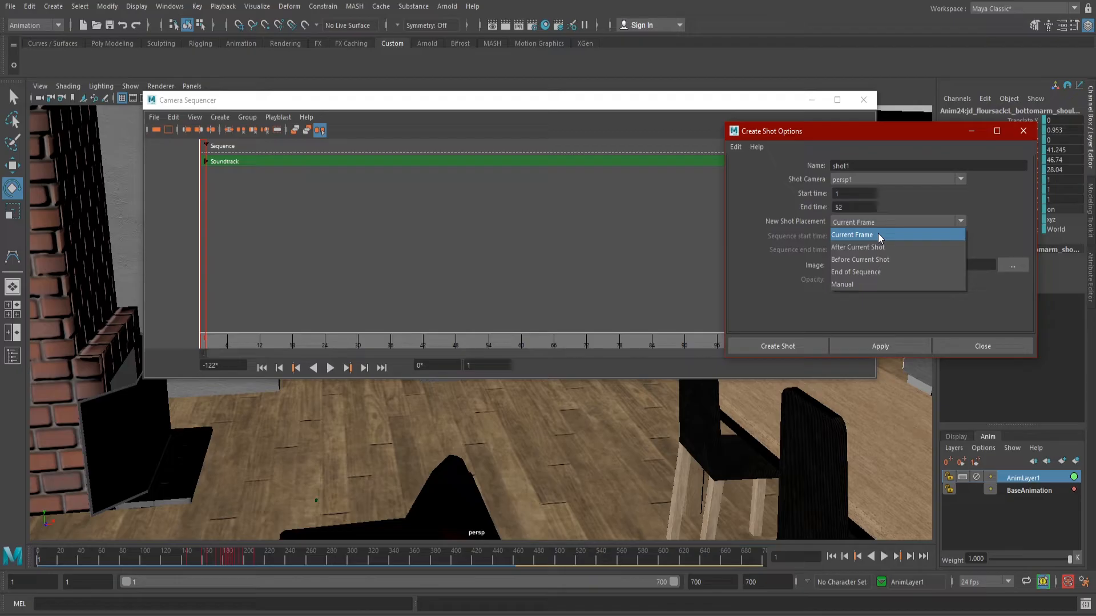
click(852, 234)
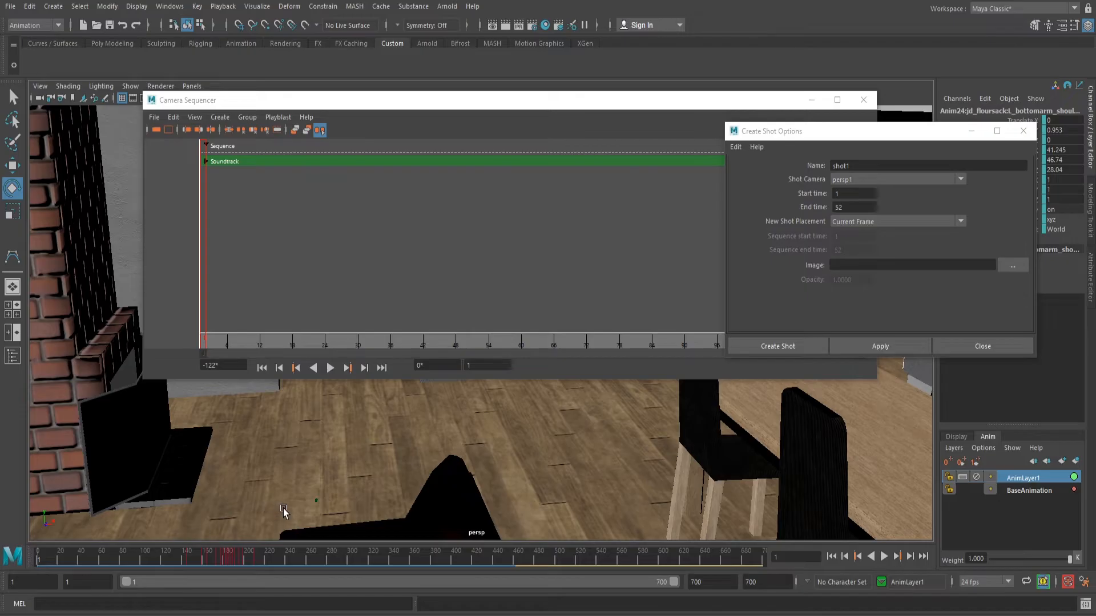
mouse_move(686, 410)
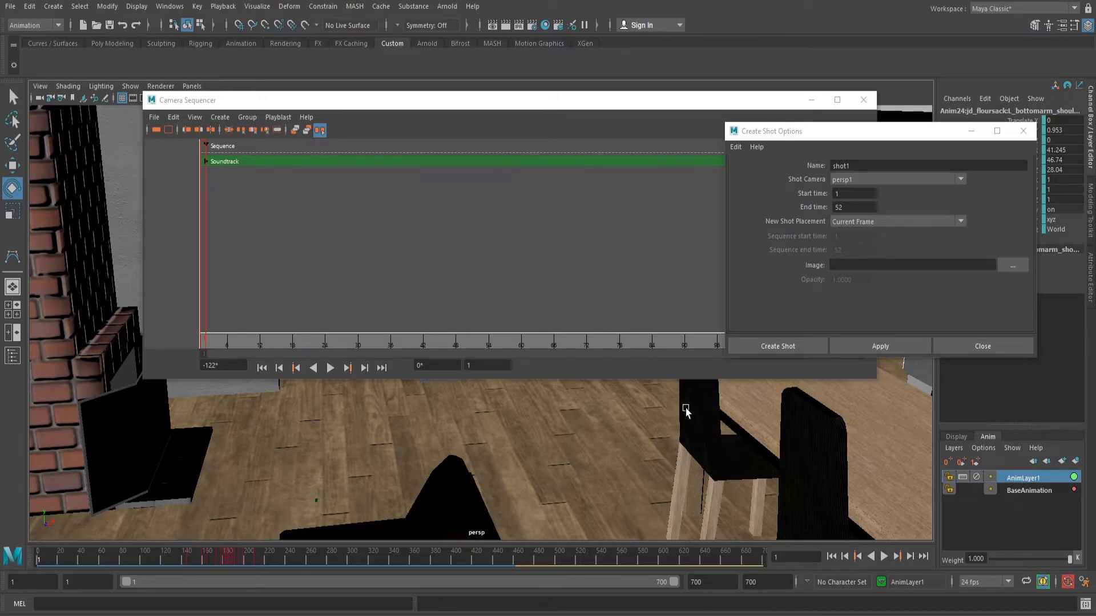
mouse_move(769, 383)
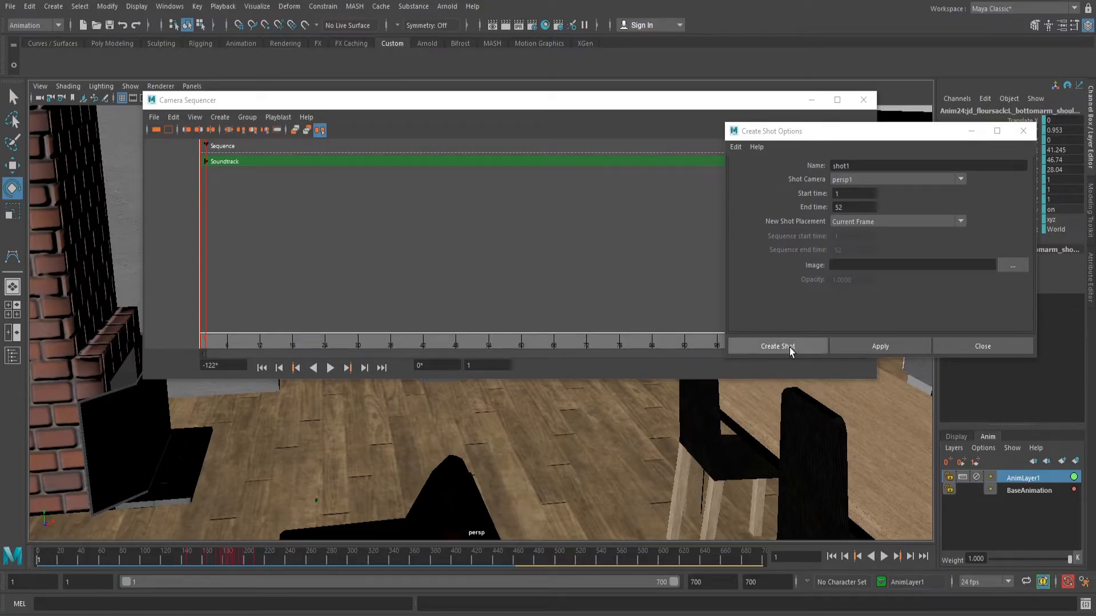
Set the shot's start frame to 25 and commit it, giving the sequence track its row of shots
click(854, 194)
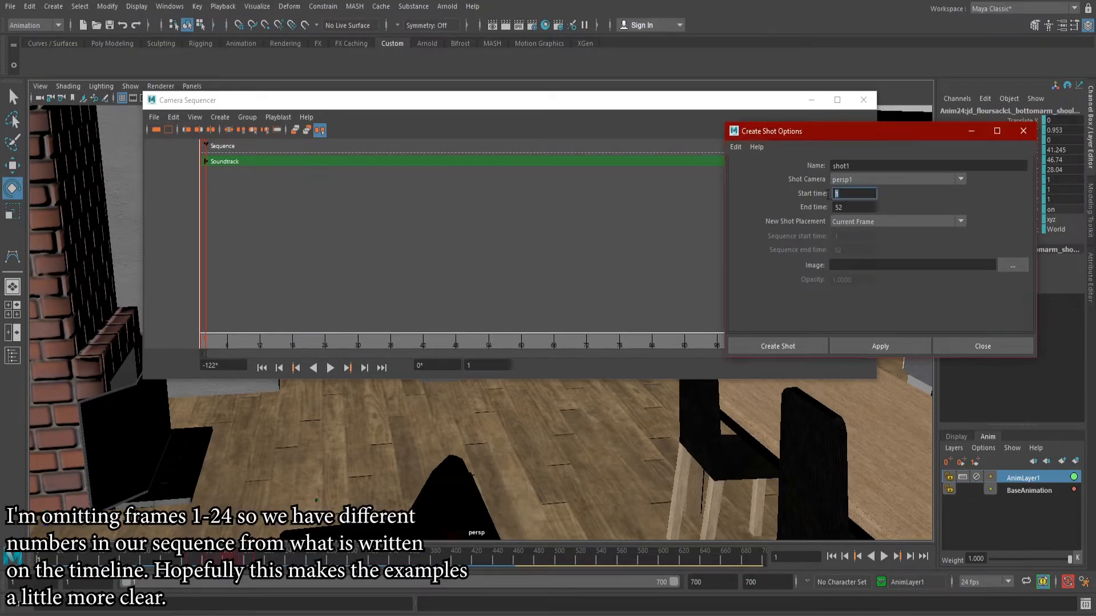
text(25)
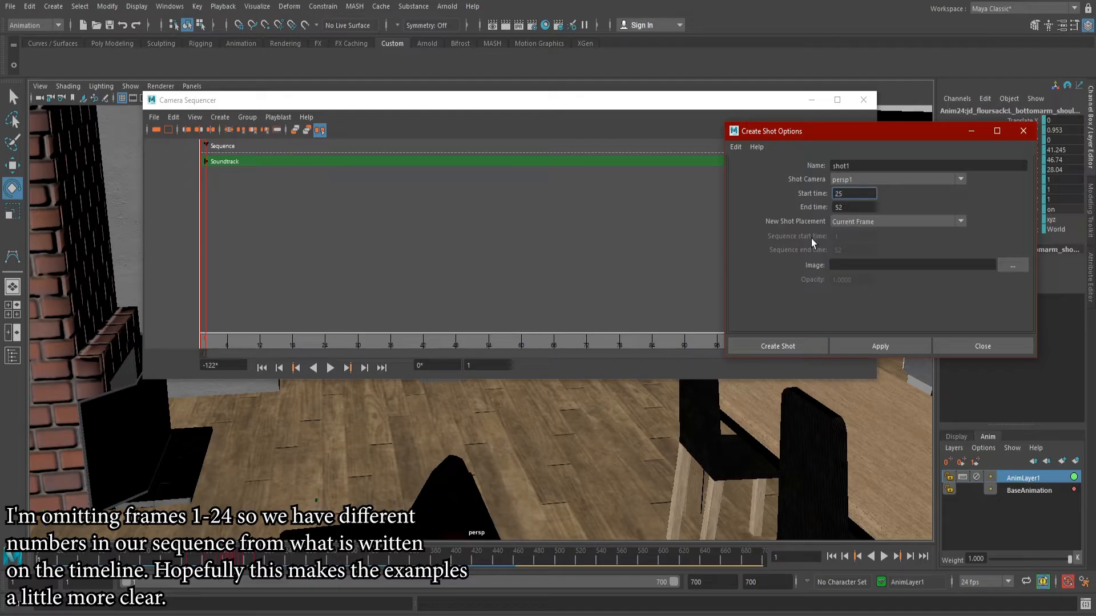
click(777, 346)
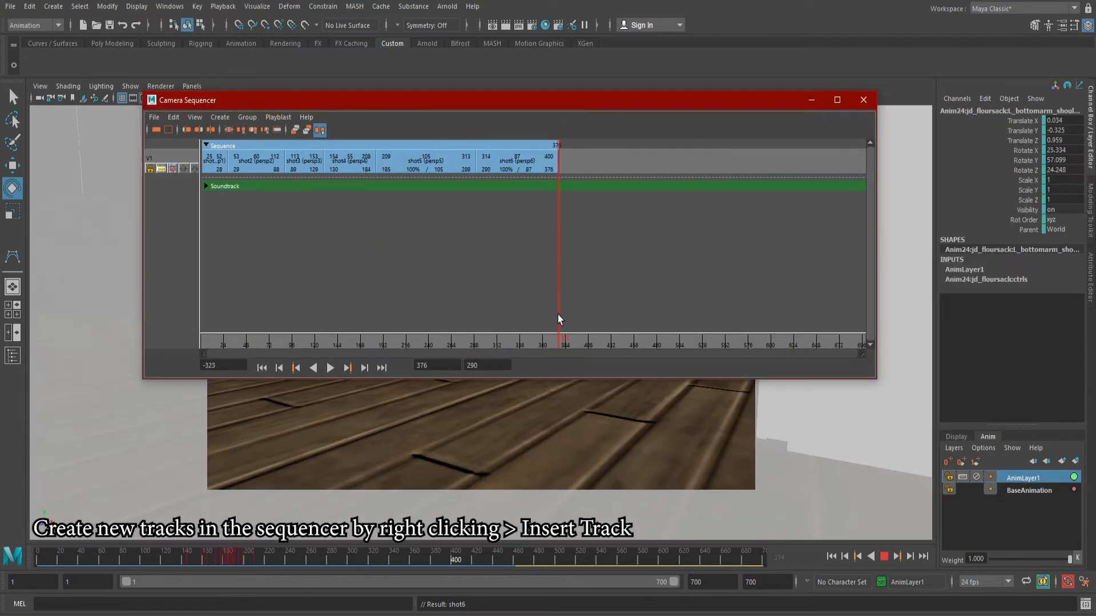
Play the sequence, insert a second track, and select shot3 (frames 113–153)
click(330, 367)
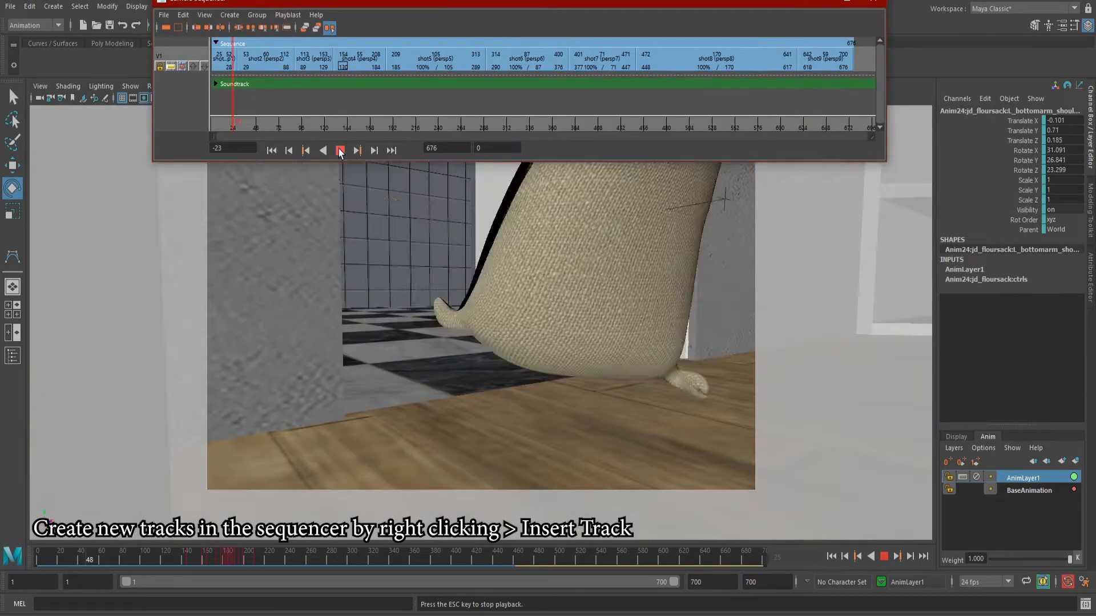
right_click(489, 105)
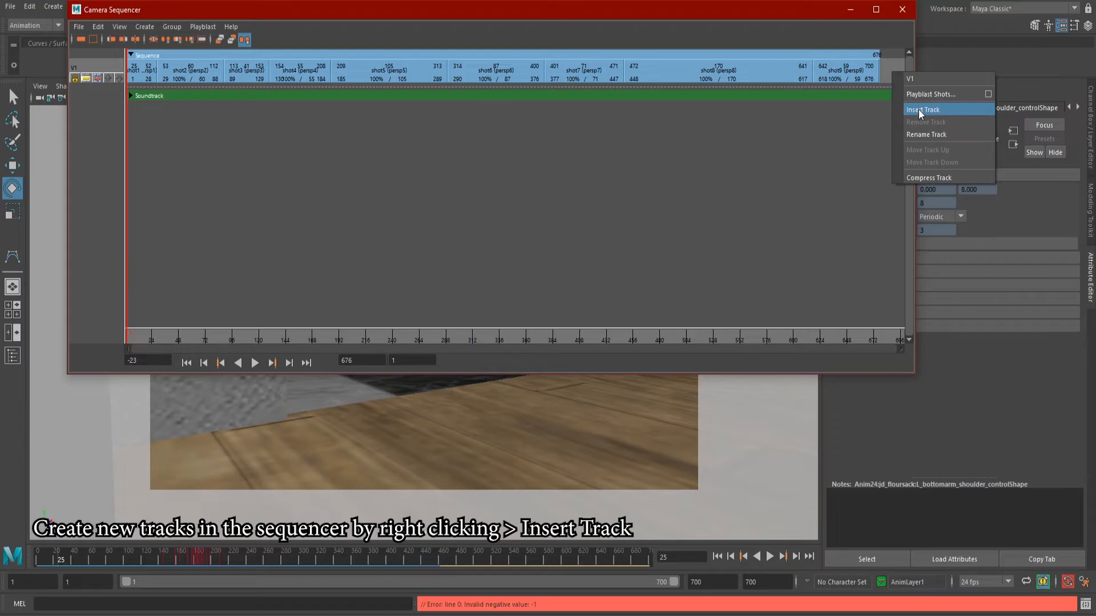
click(924, 109)
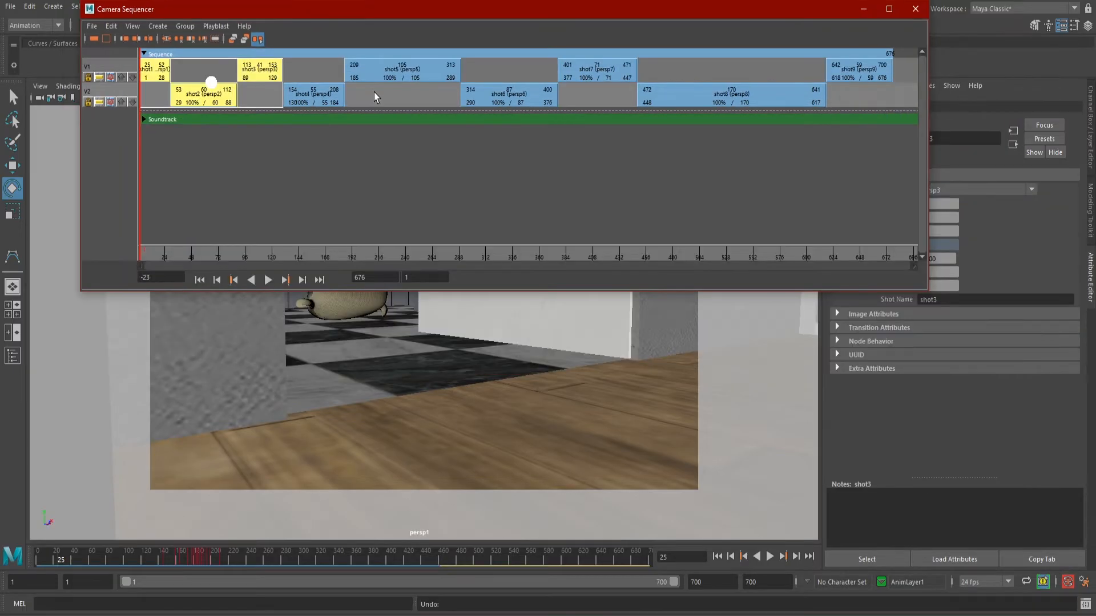
click(267, 280)
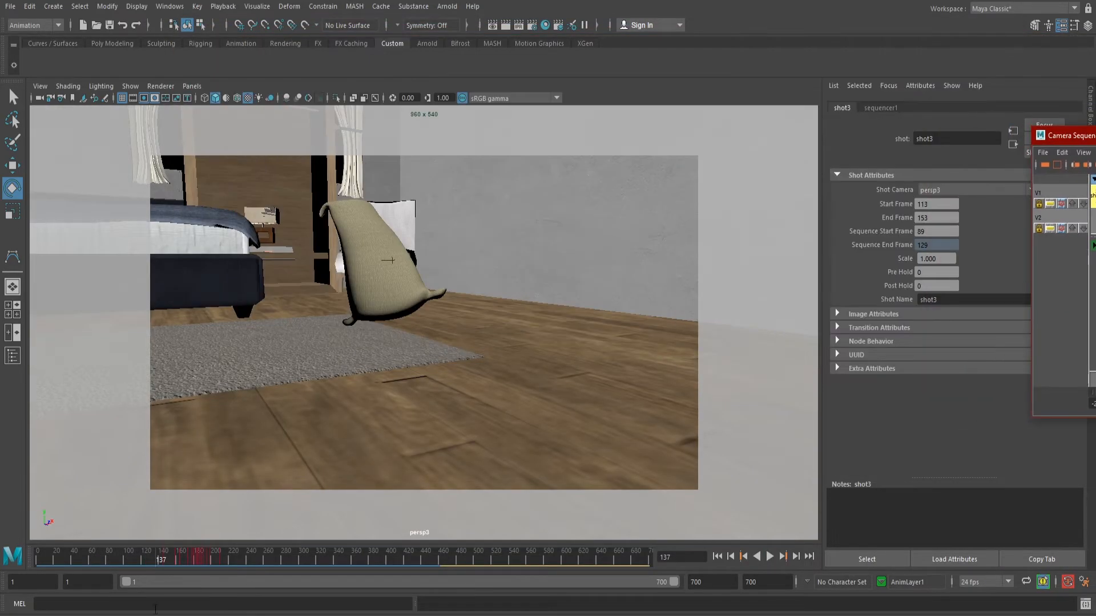
Bring the shot sequence back into view and select shot5 for editing
click(768, 556)
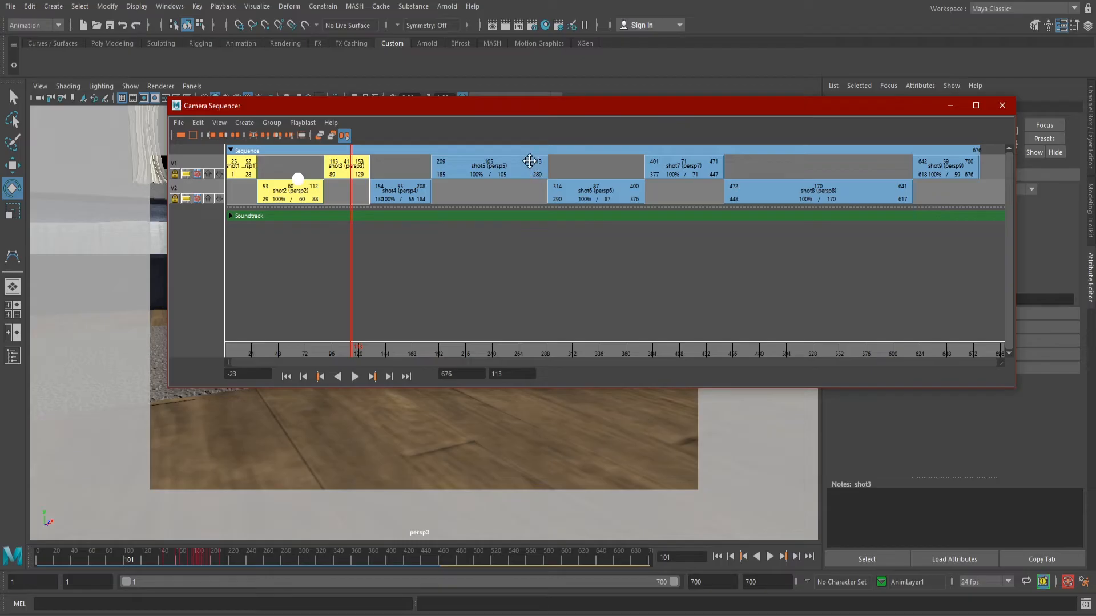
mouse_move(475, 155)
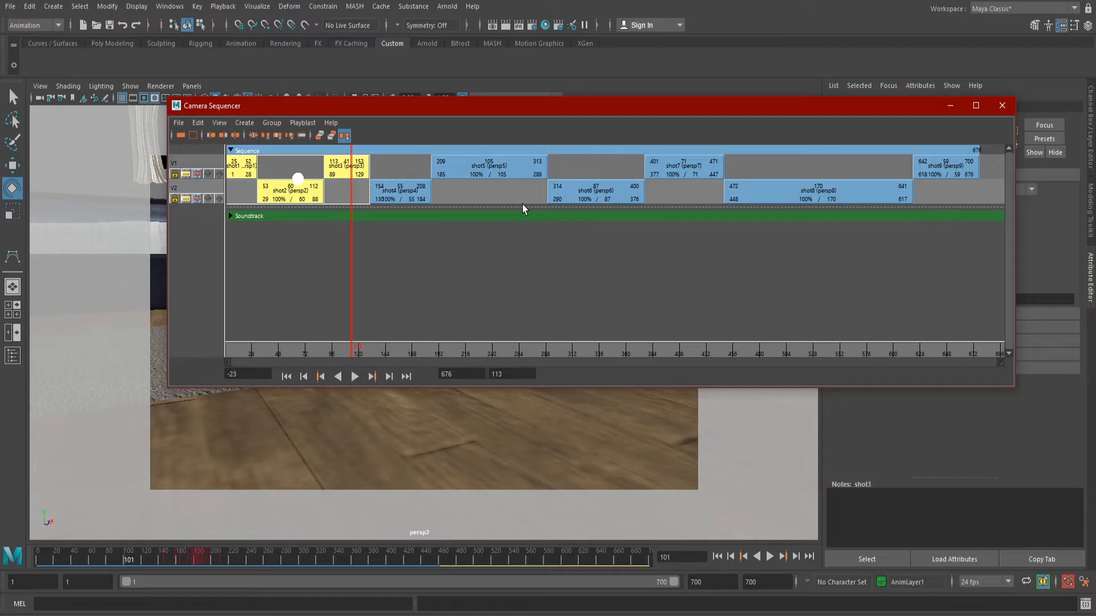
mouse_move(520, 210)
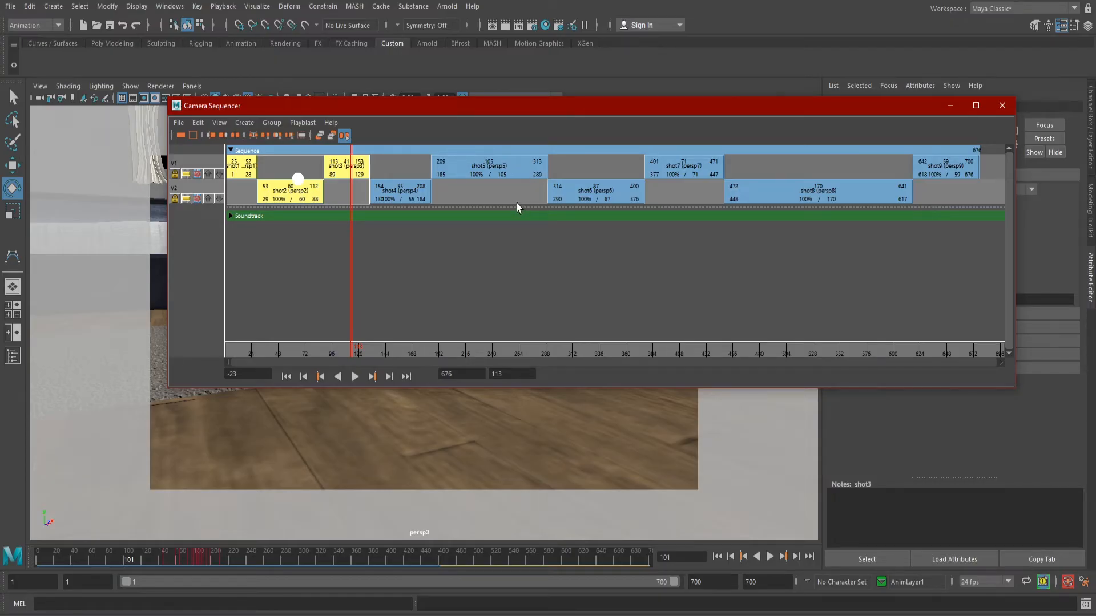
click(488, 166)
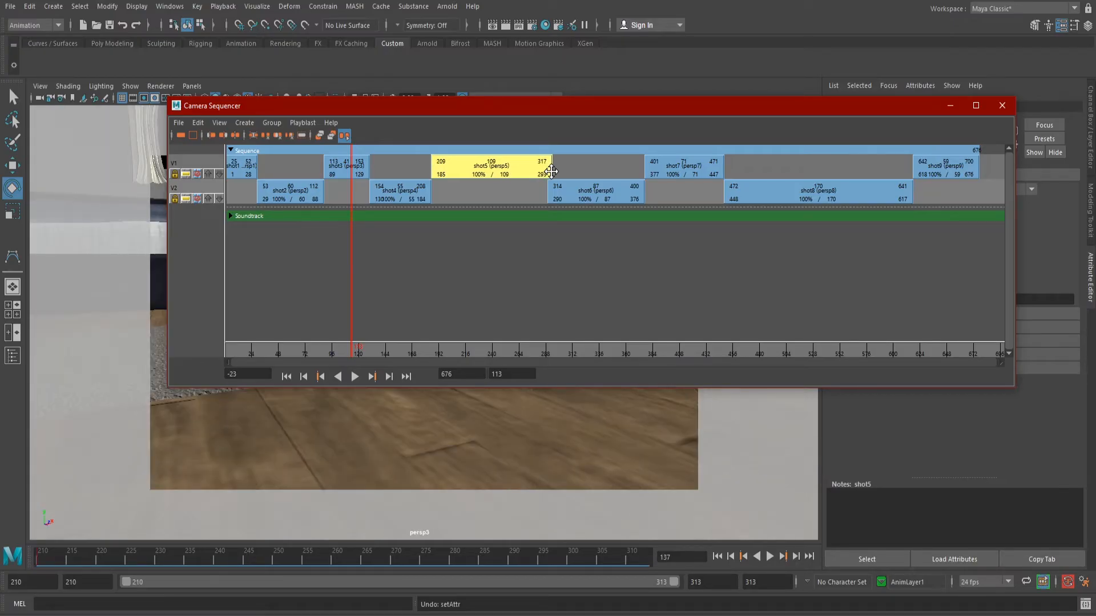
Stretch shot5's edge, then restore its original 105 frames (209–313) and show its options
drag(551, 168, 538, 168)
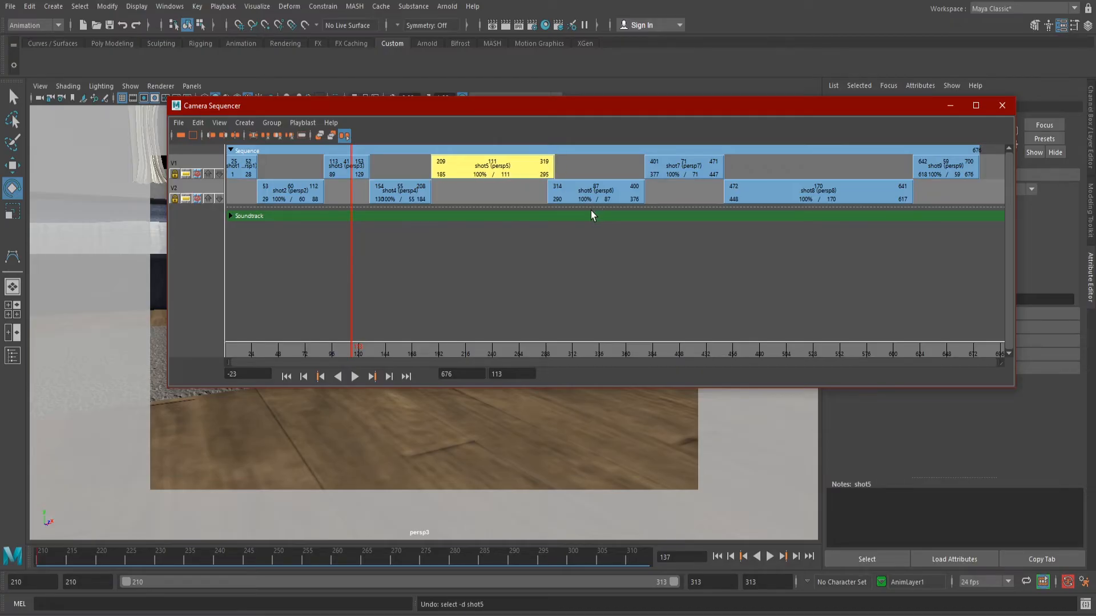
drag(489, 167, 497, 190)
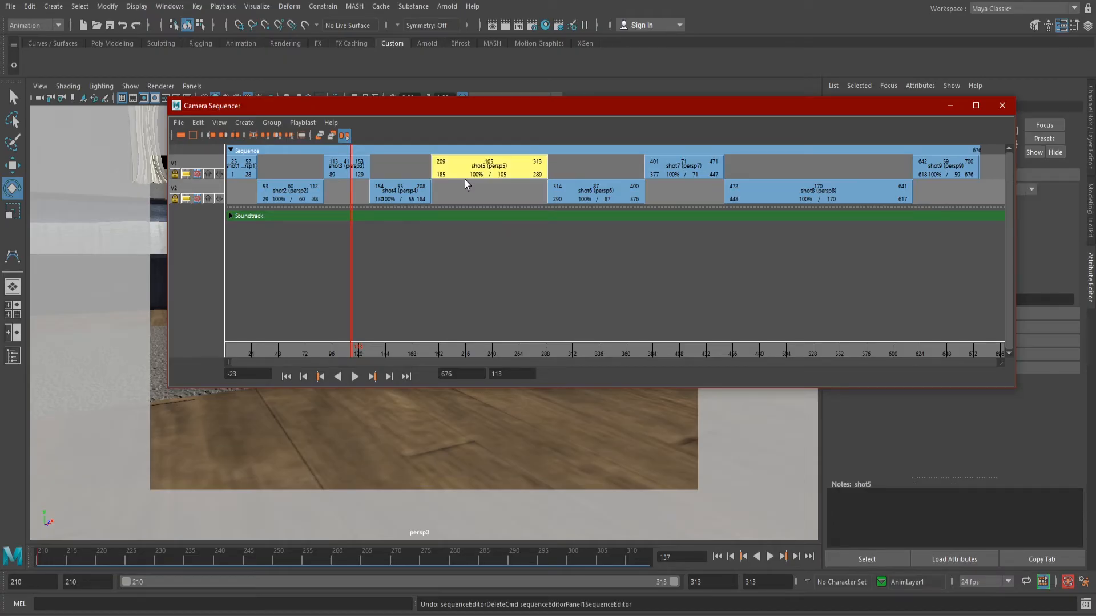
right_click(465, 168)
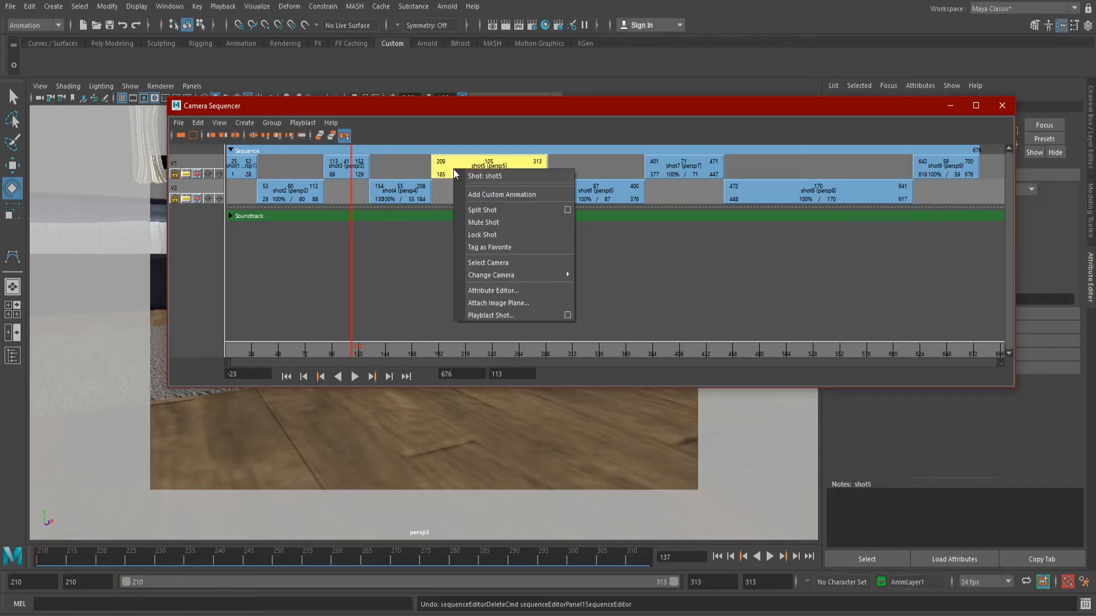
click(483, 222)
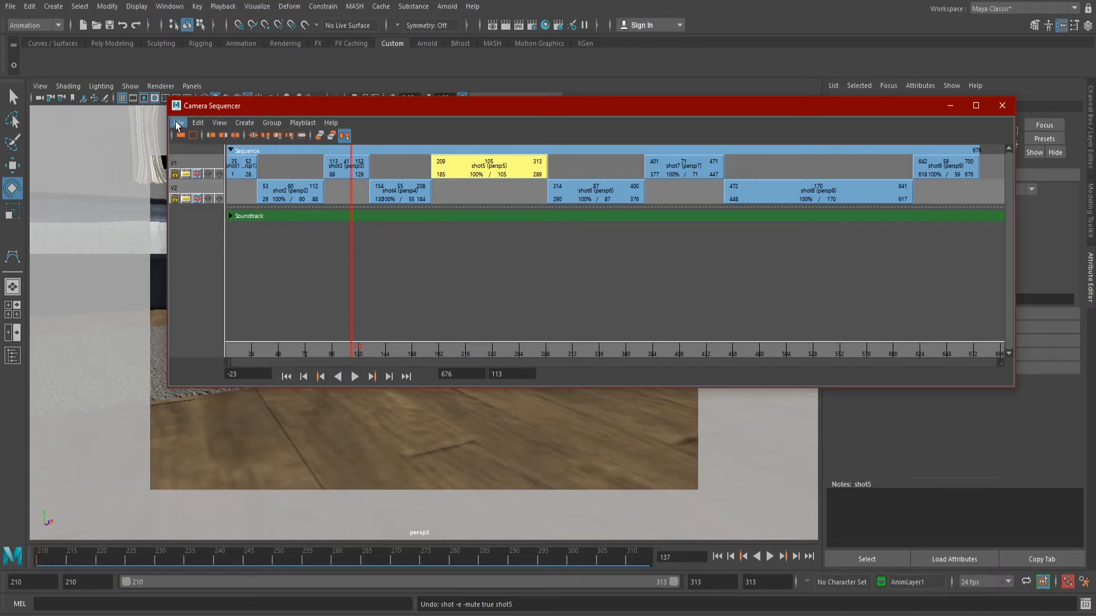
click(180, 122)
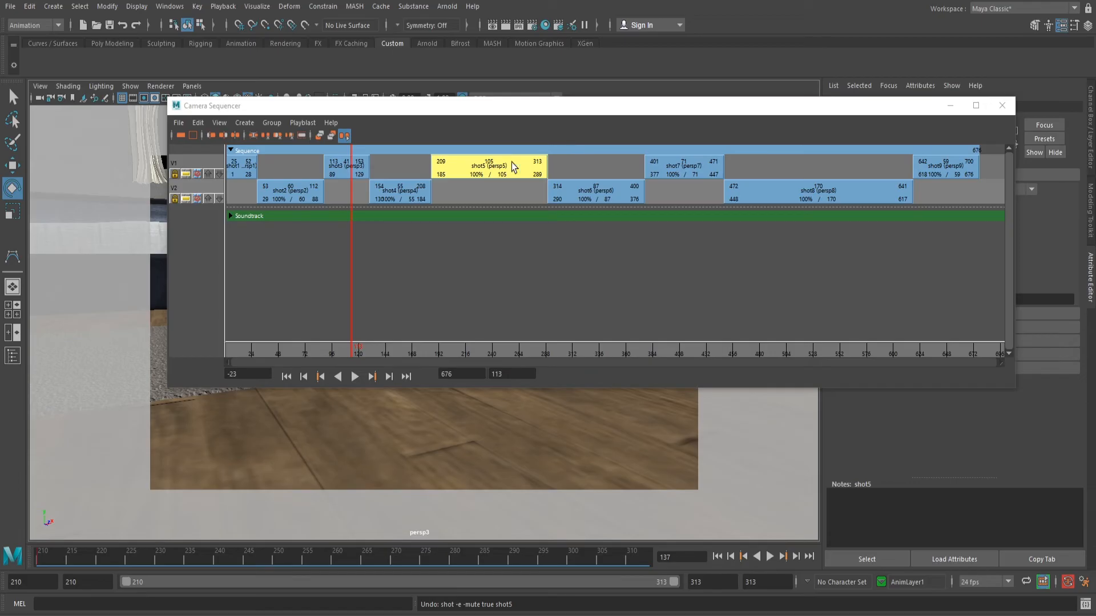
mouse_move(457, 179)
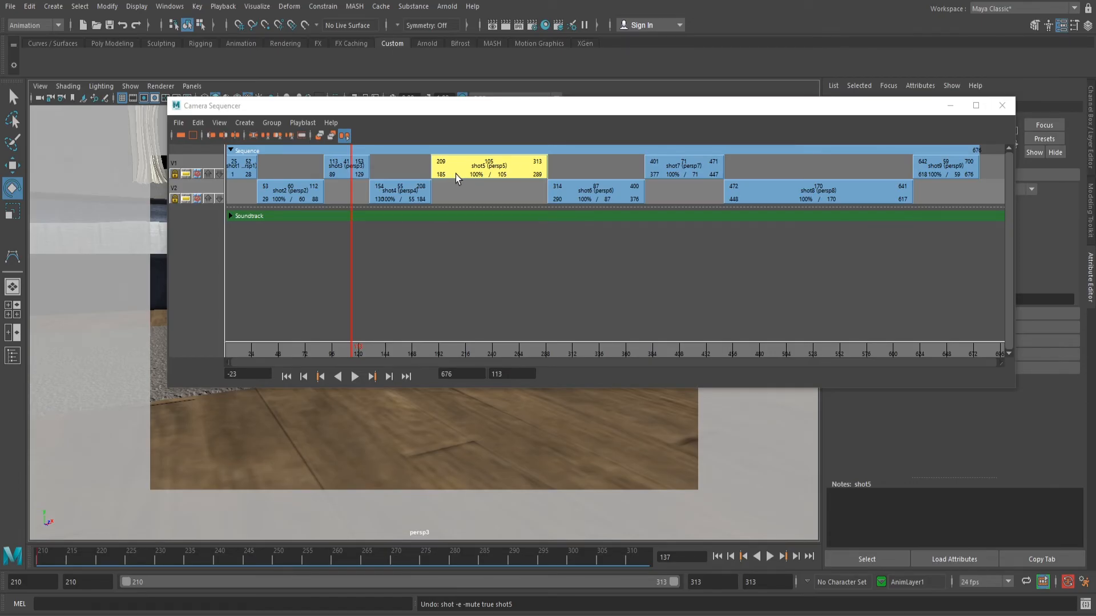
right_click(458, 174)
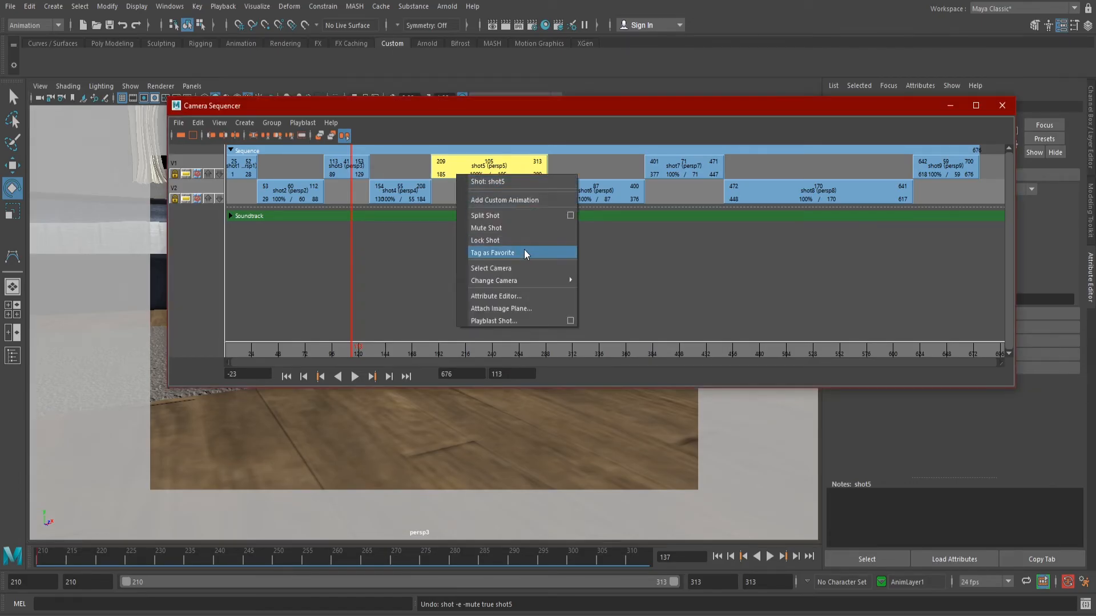
mouse_move(517, 308)
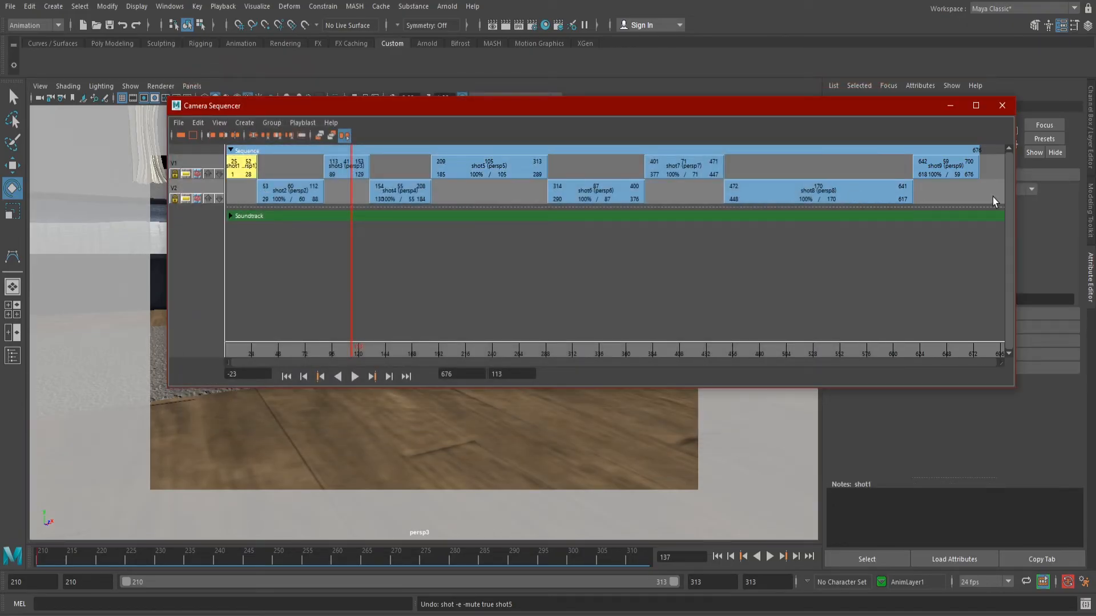
Show actions for all selected shots, then list the viewport's perspective cameras
right_click(480, 175)
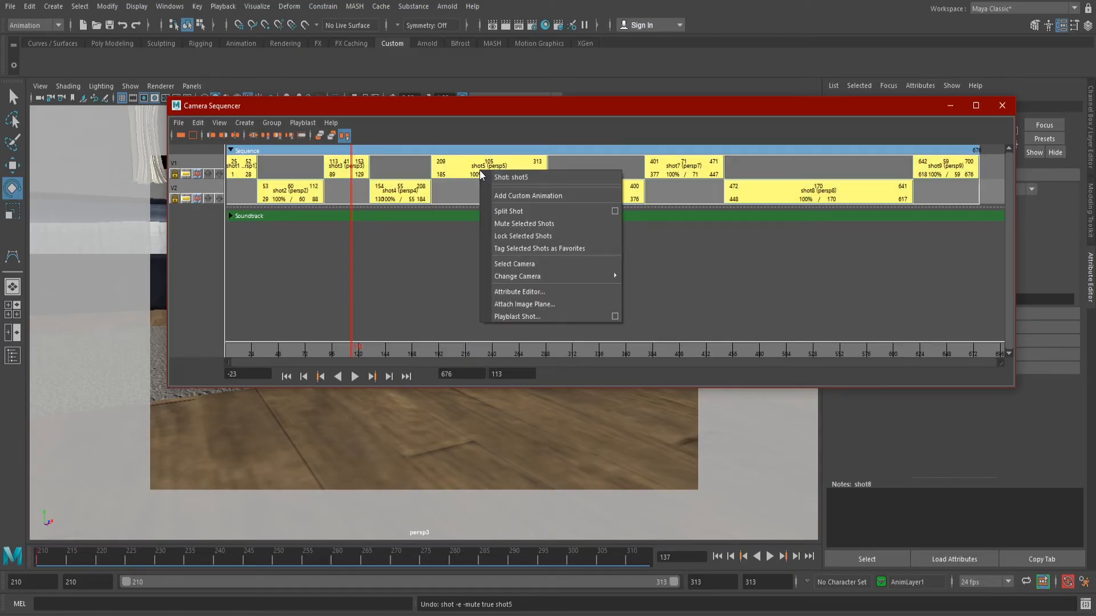
mouse_move(429, 275)
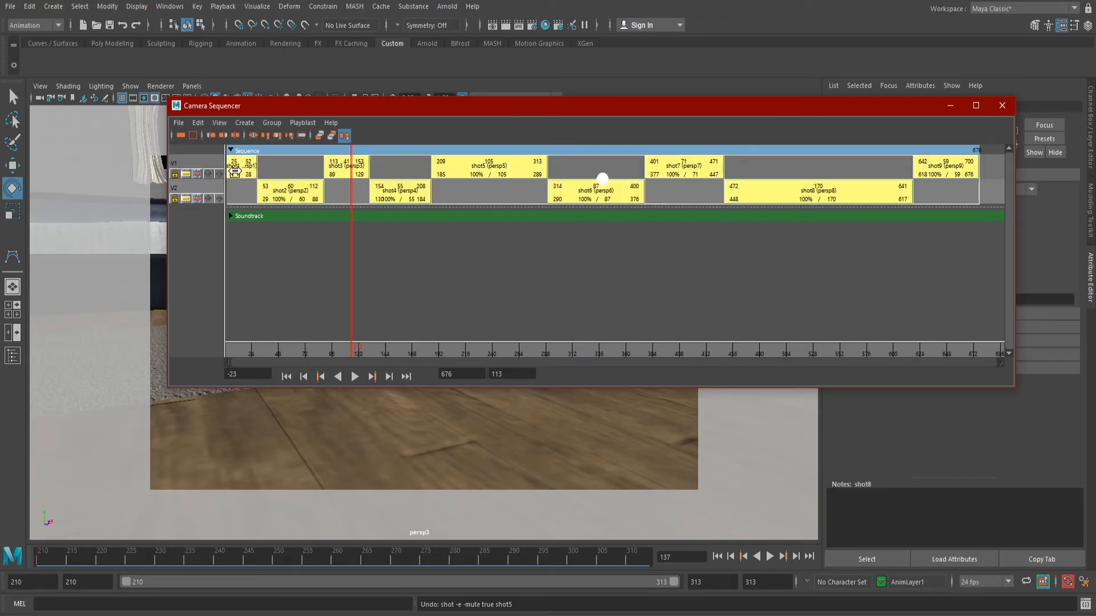
click(245, 122)
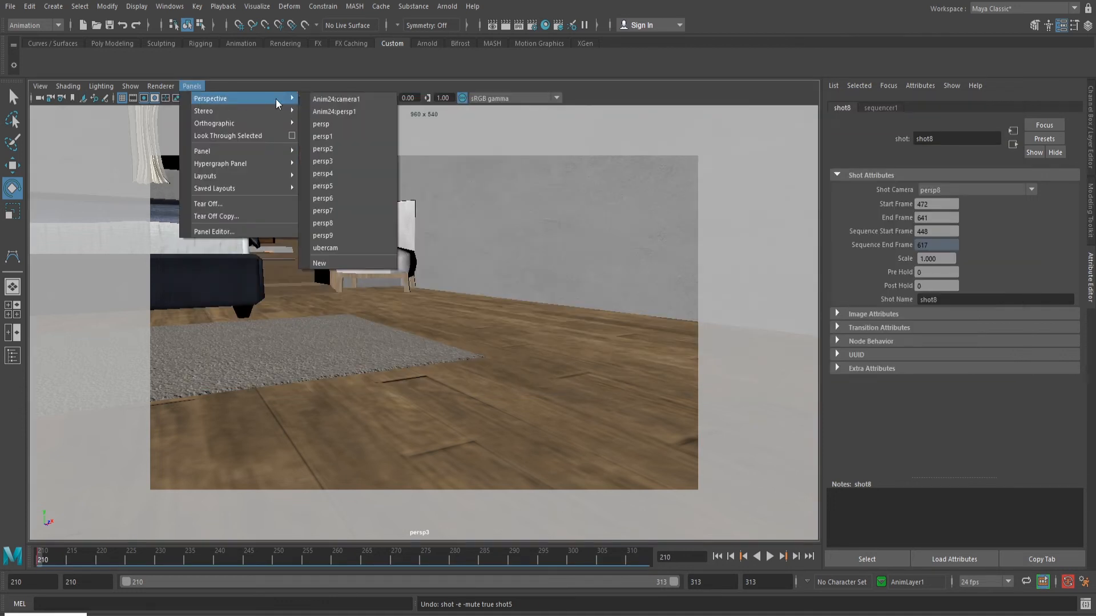
Look through the ubercam master camera and display ubercamShape's attributes
click(324, 248)
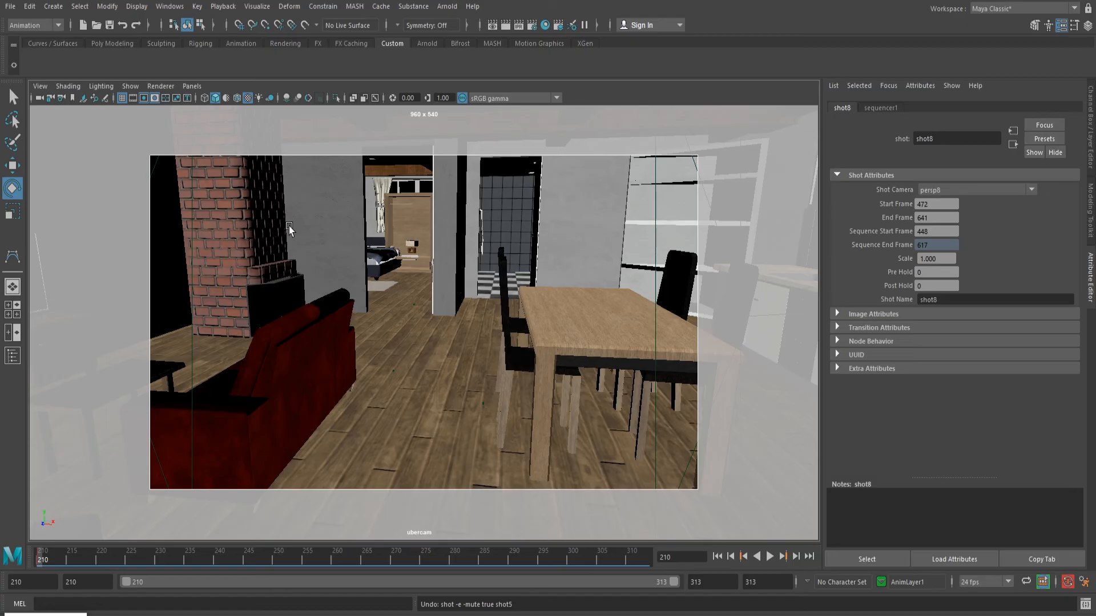
click(894, 107)
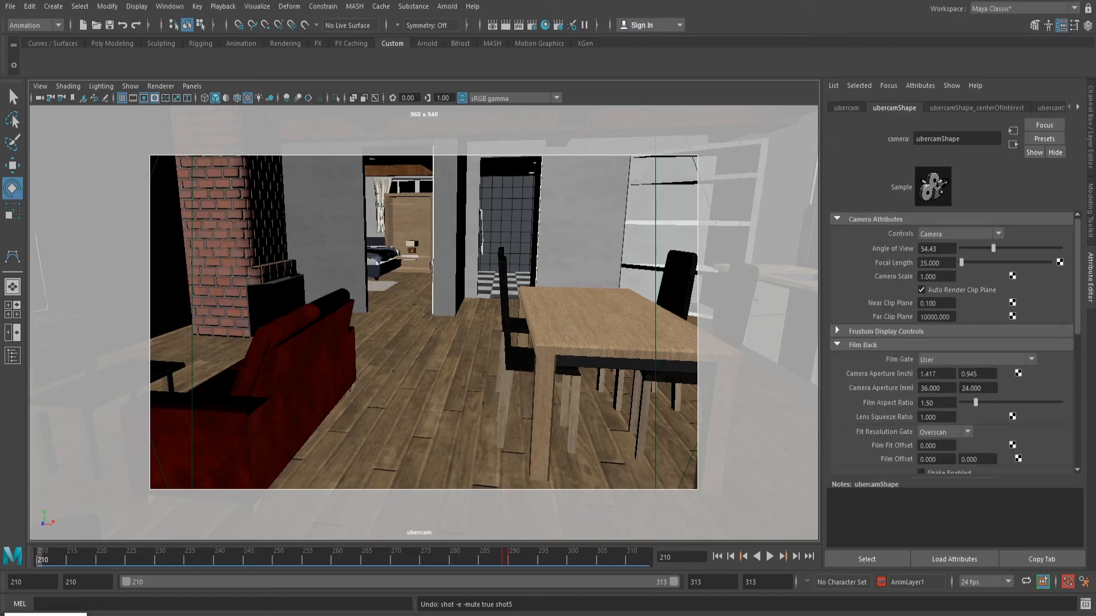